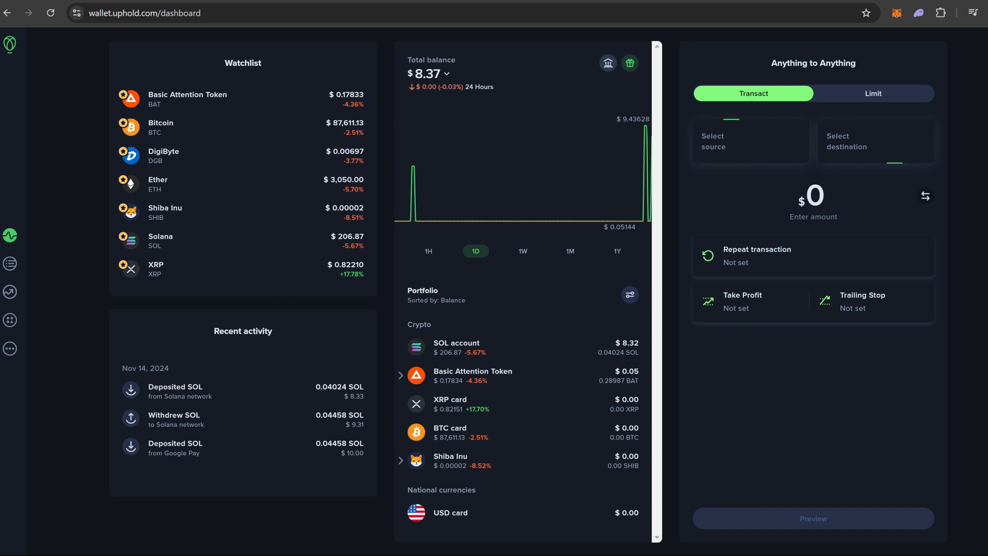
- Choose the SOL account under My accounts as the transaction source
click(750, 141)
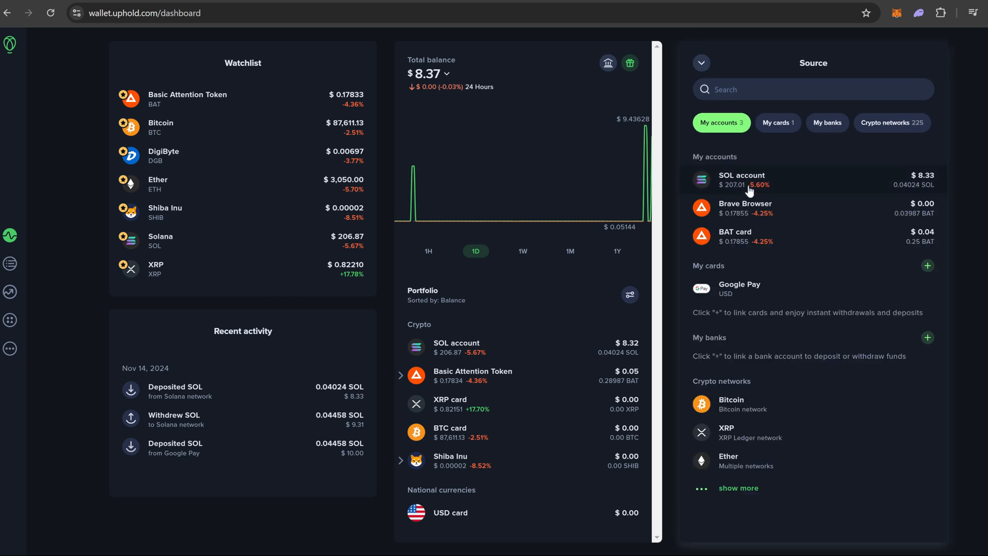
click(747, 179)
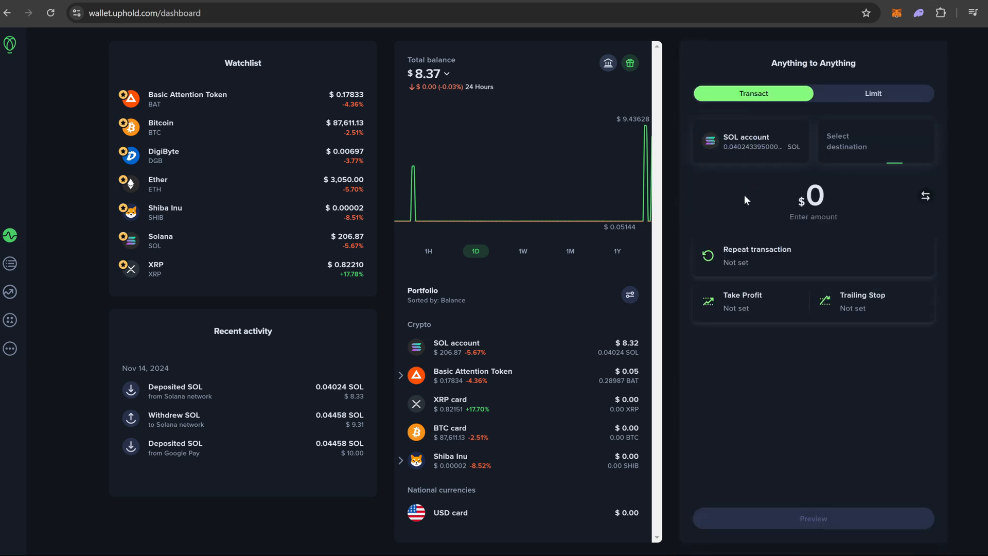
- Browse the destination list through its filter chips down to Crypto networks
click(872, 141)
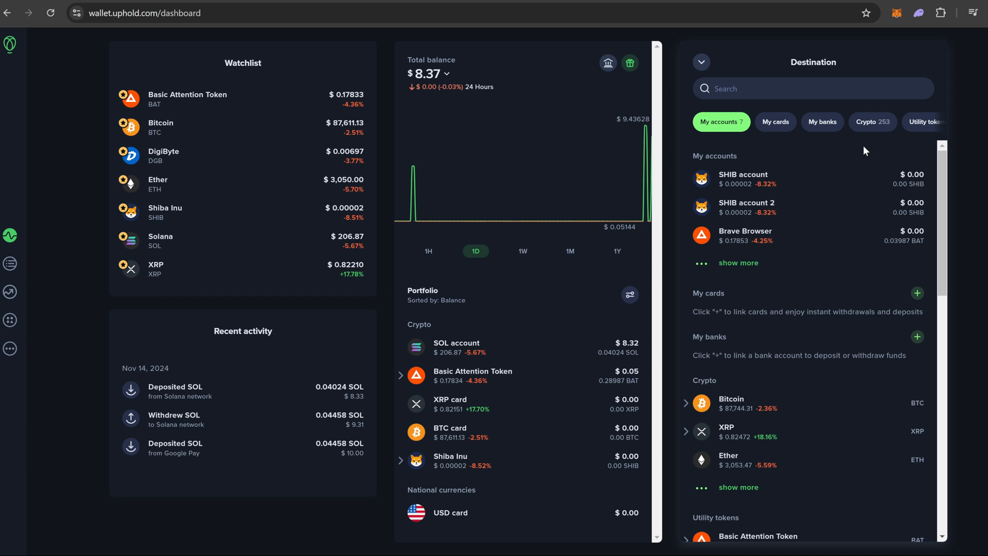
mouse_move(858, 163)
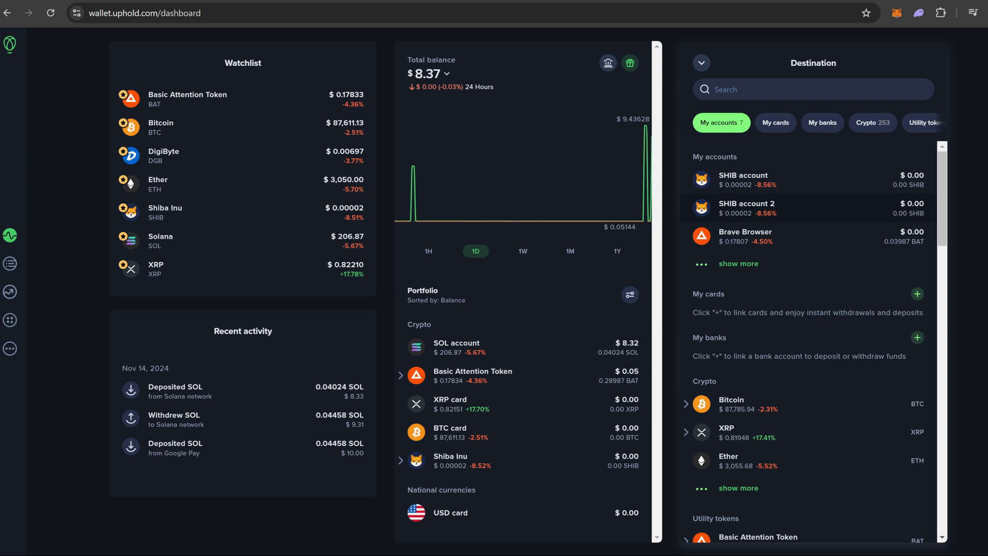
click(728, 123)
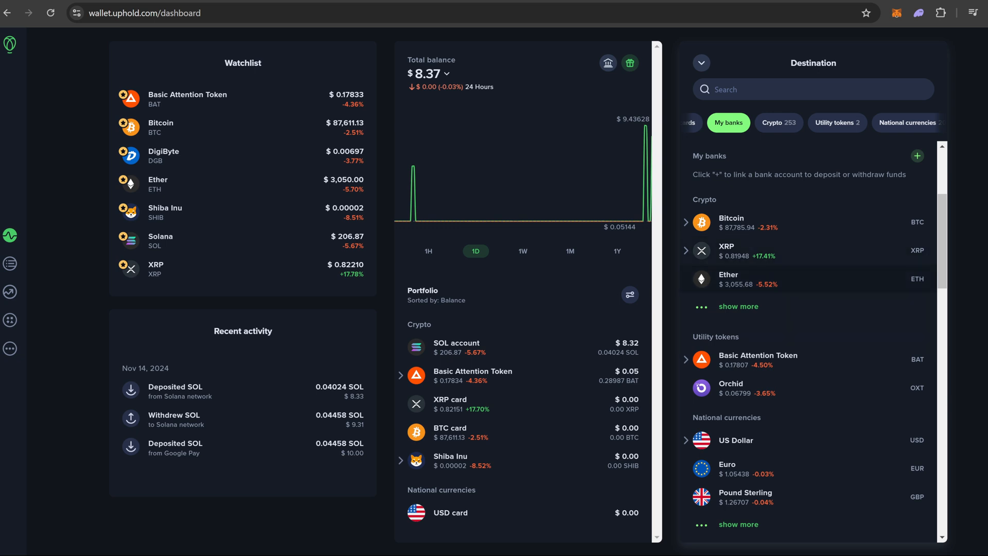
click(748, 122)
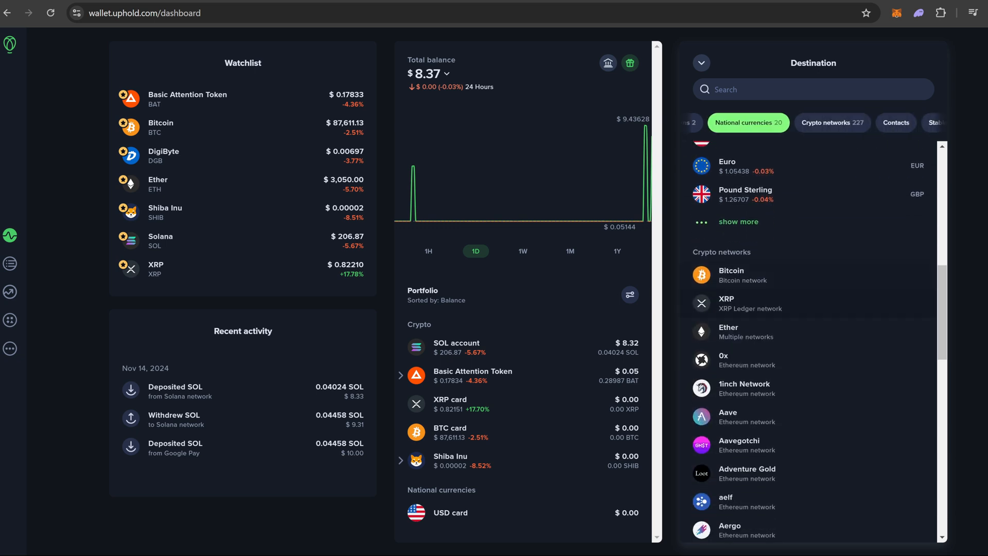
scroll(down, 3)
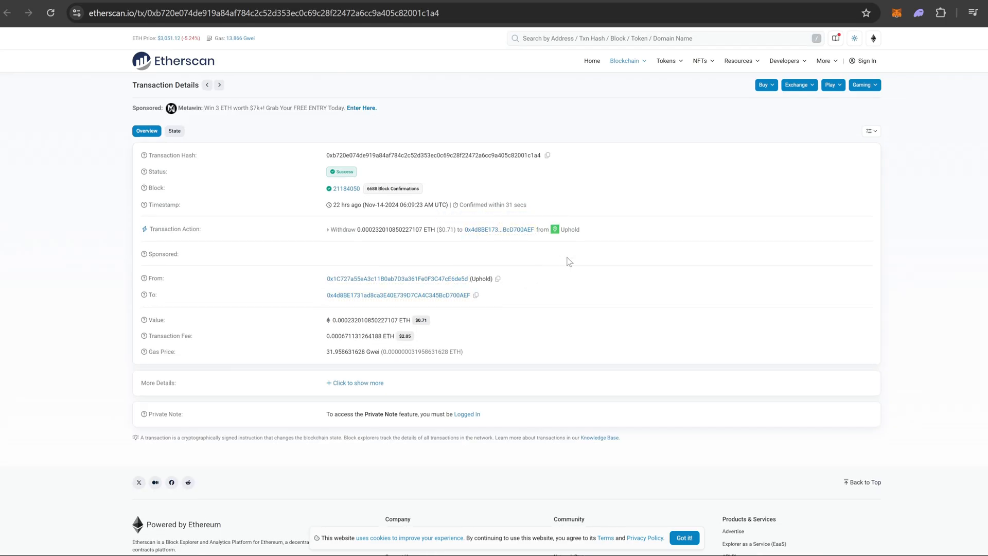
mouse_move(540, 254)
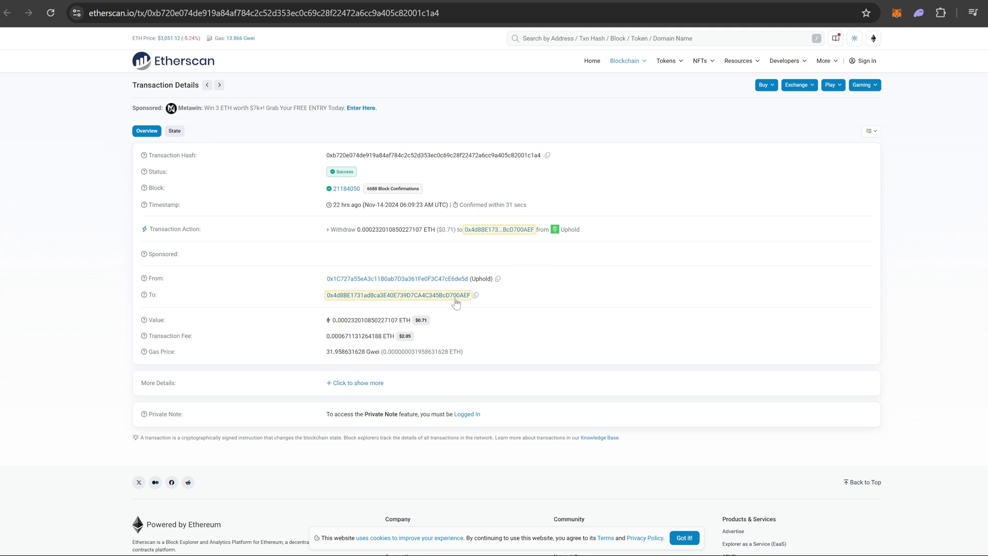
mouse_move(289, 341)
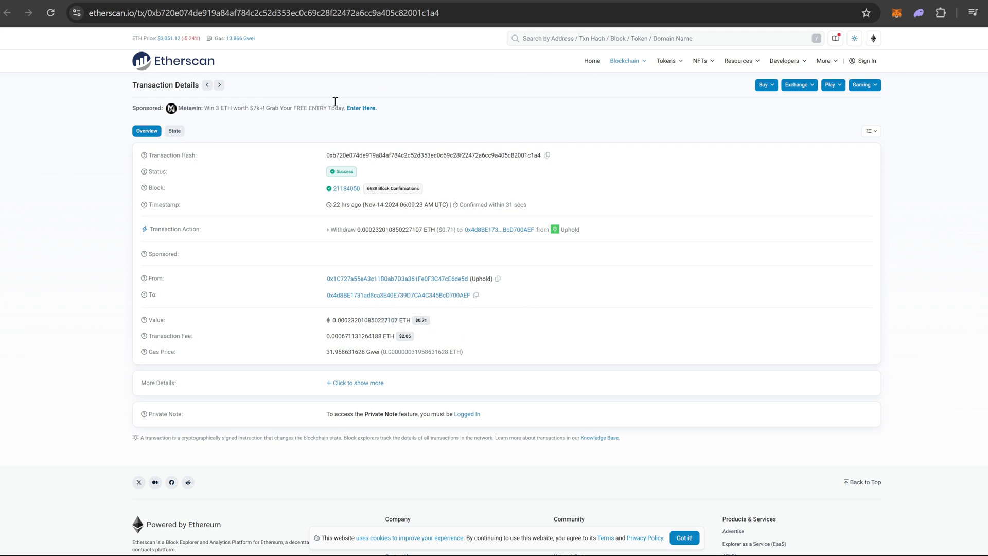
mouse_move(261, 68)
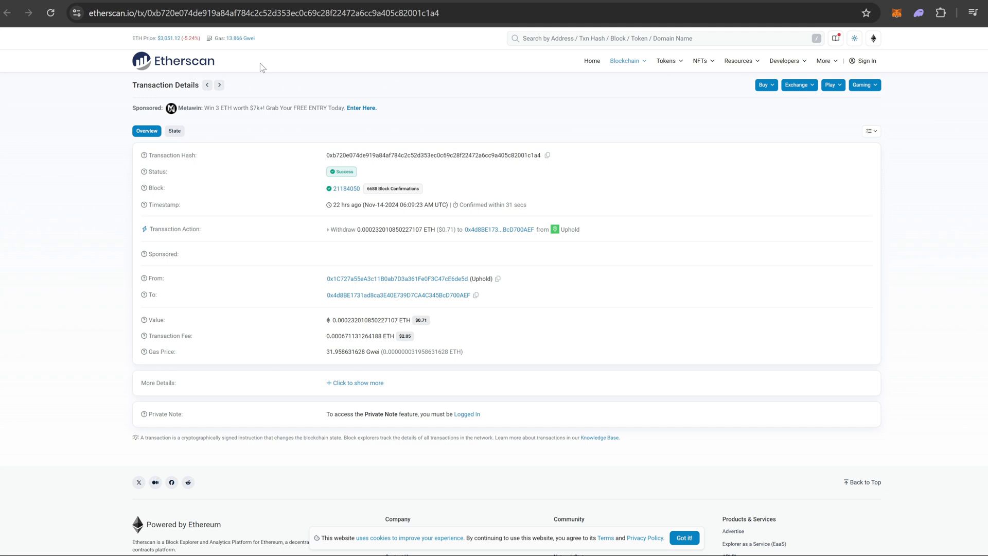
mouse_move(272, 75)
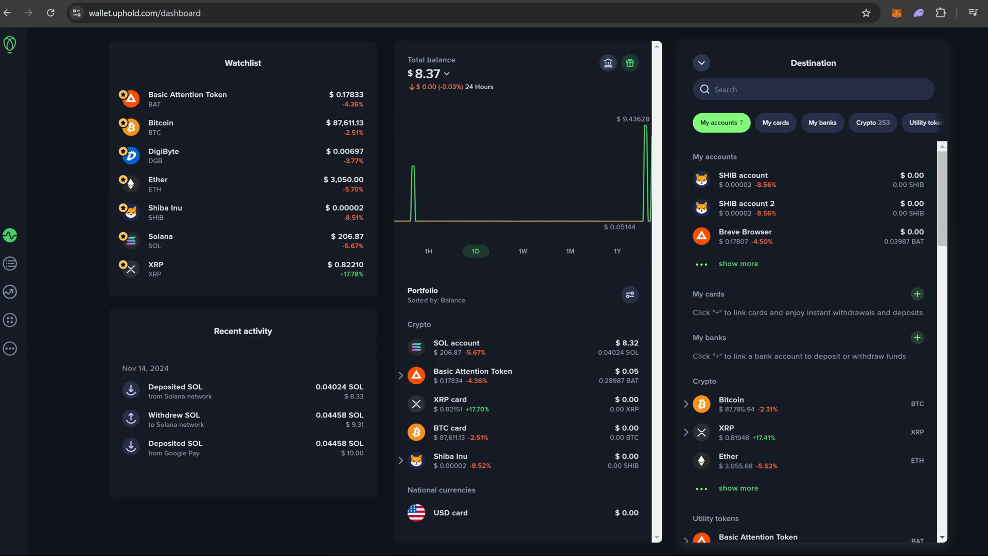
- Search the destination list for 'sola' to find Solana among the crypto results
click(812, 89)
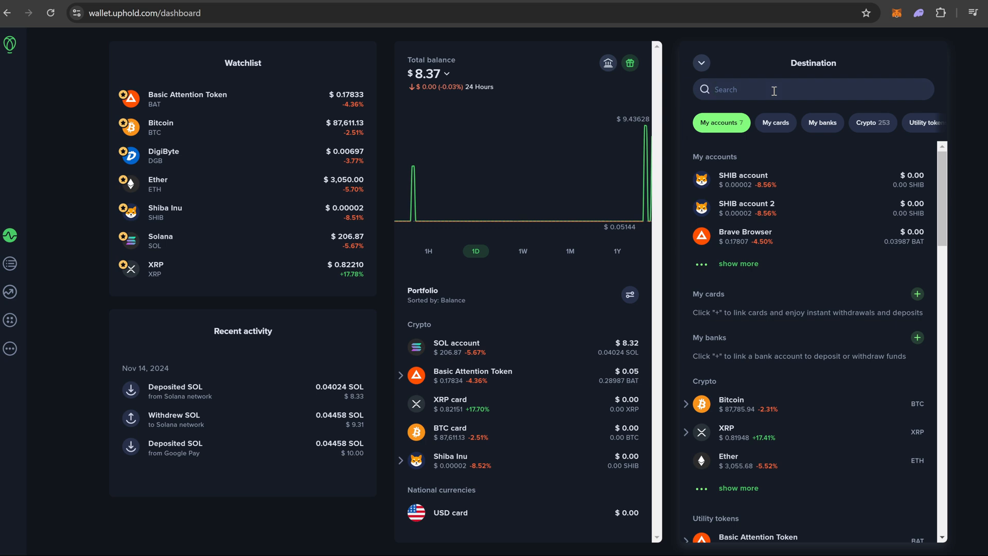
text(solana)
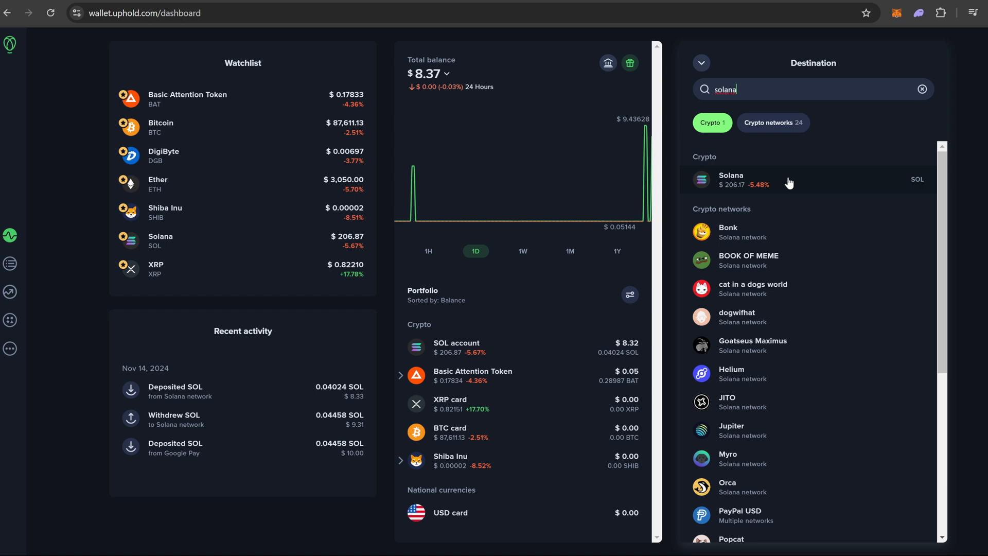
mouse_move(782, 181)
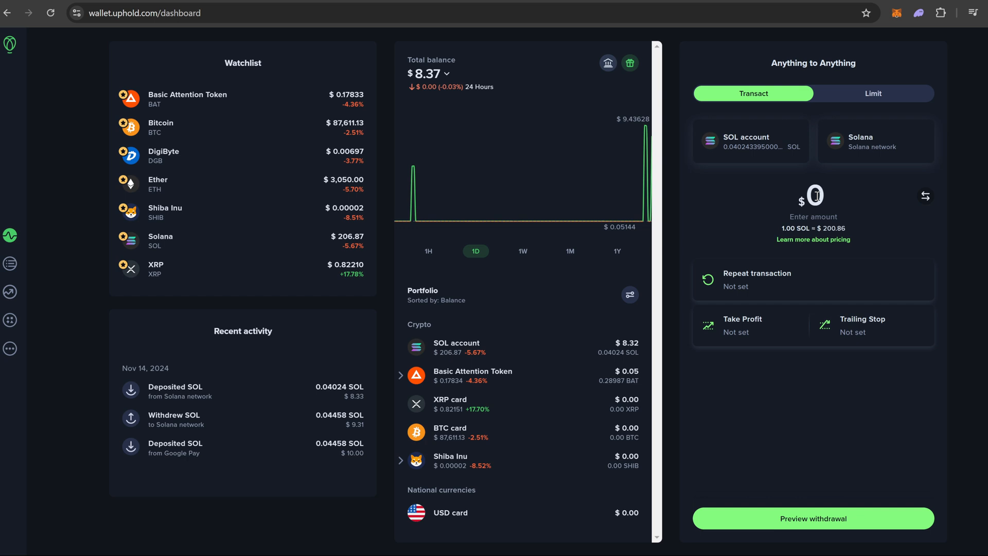
- Use max to withdraw the entire SOL balance ($8.08) and copy the Coinbase Solana address
click(813, 195)
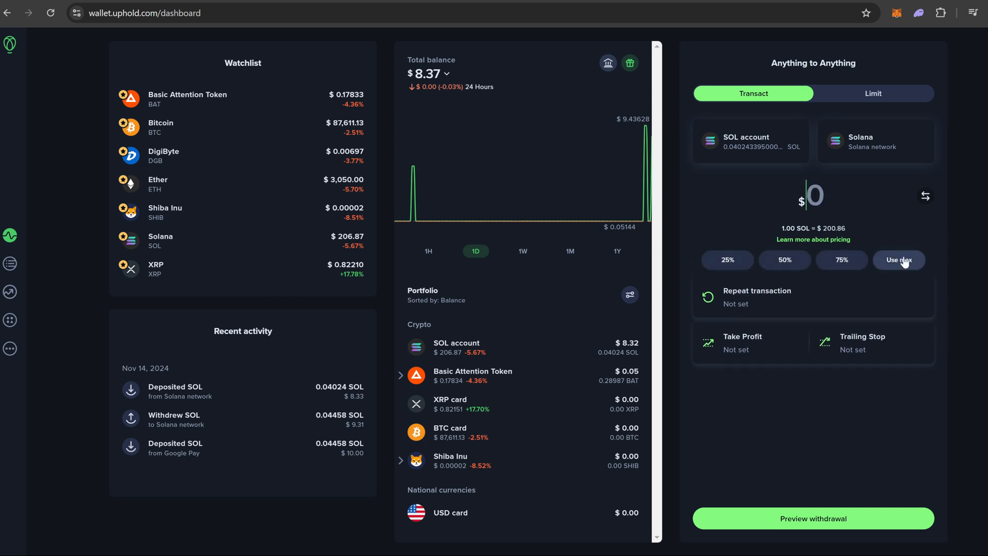
click(897, 259)
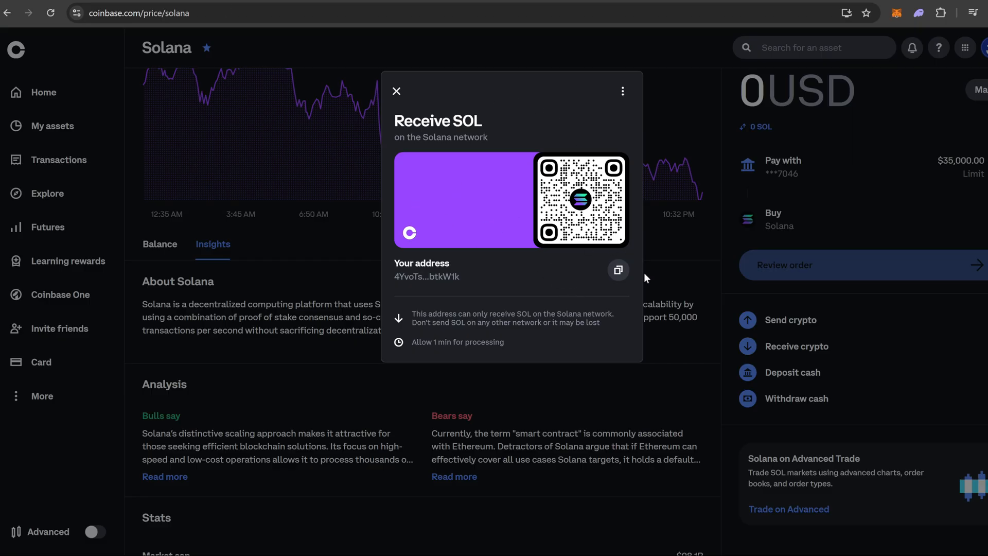
click(618, 270)
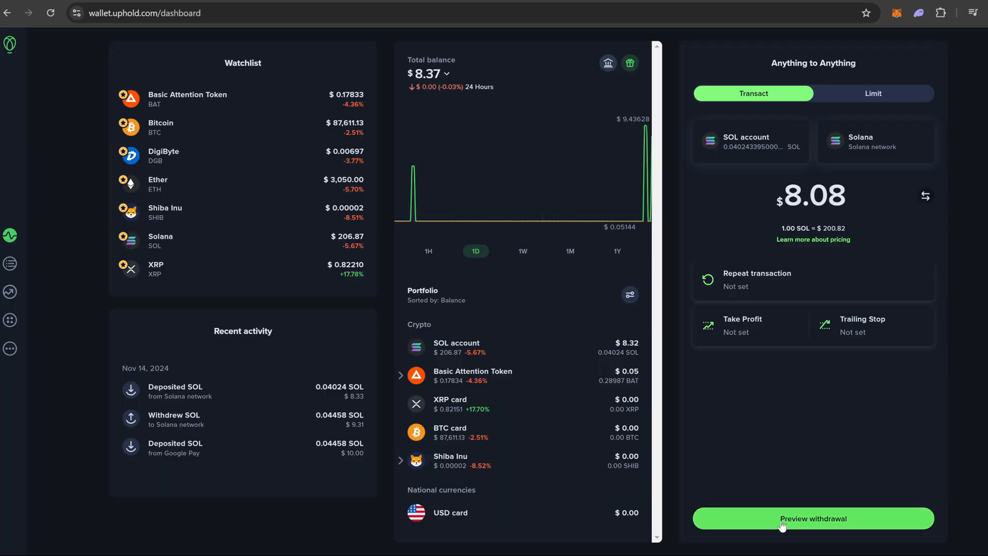
click(813, 517)
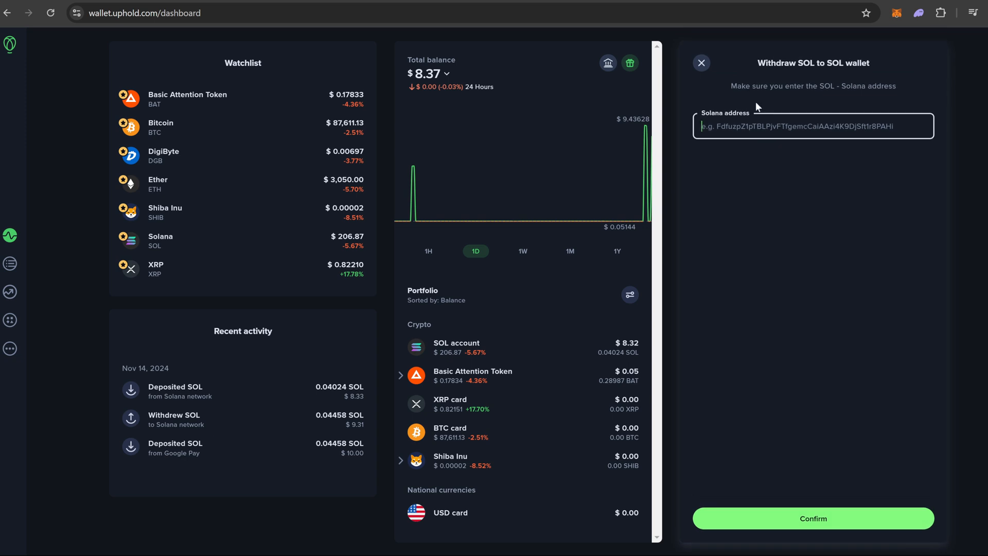
mouse_move(821, 145)
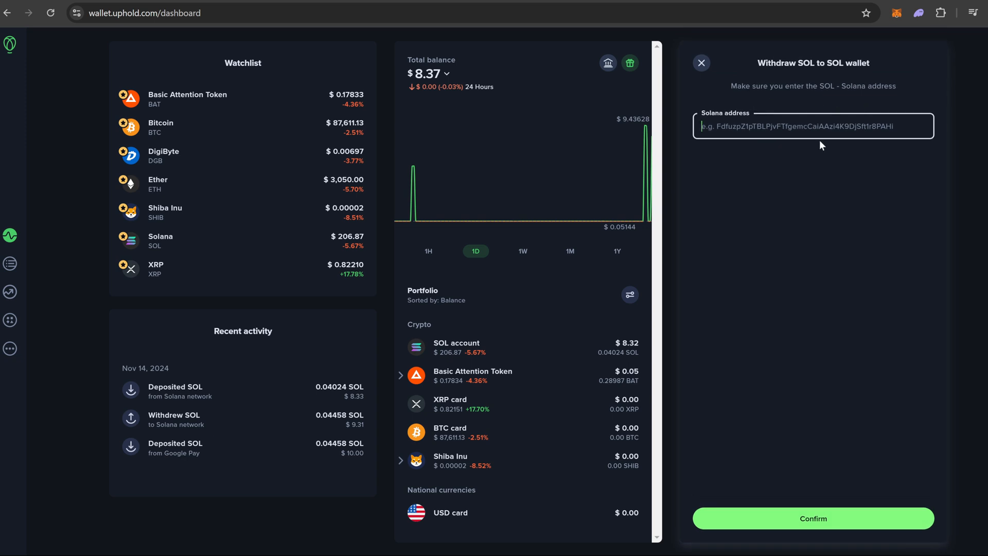
text(4YvoTsLrEbp8eiP3b7Cu2b1kg7gNUkPo2btQ1XbtkW1k)
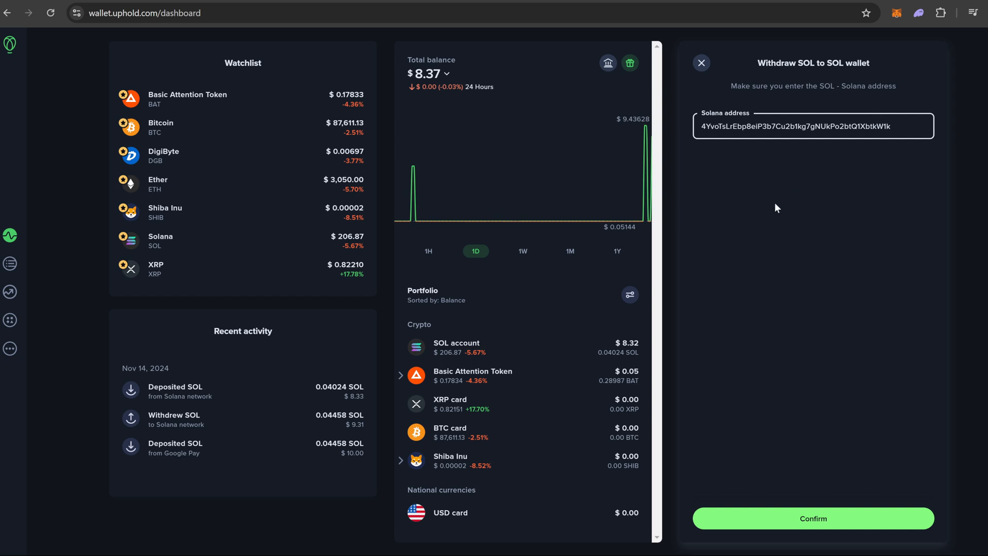
mouse_move(816, 217)
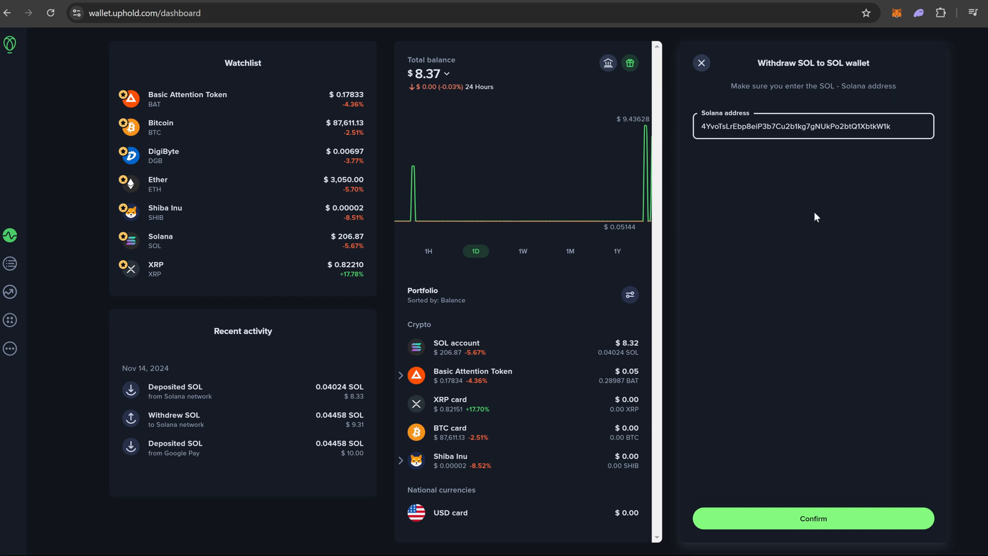
mouse_move(810, 448)
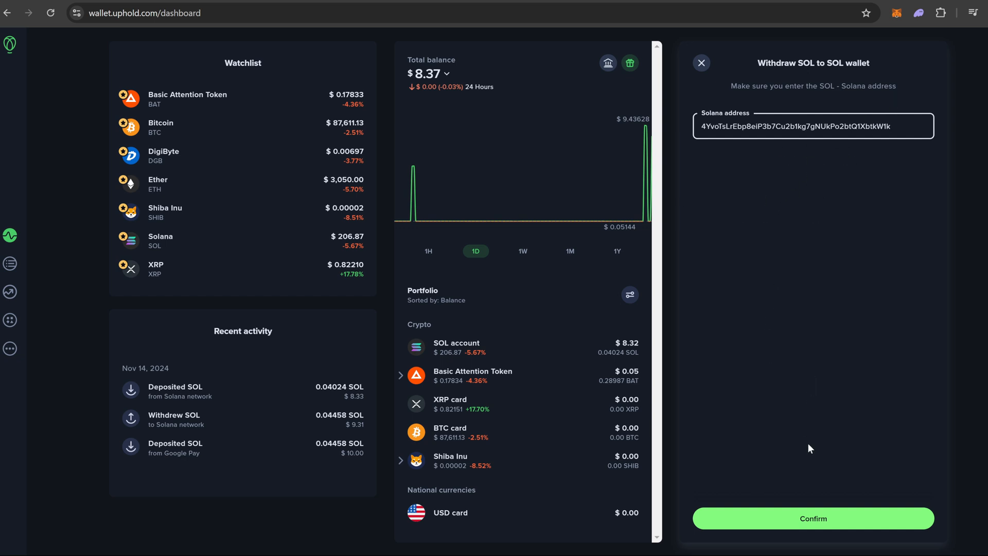
mouse_move(804, 464)
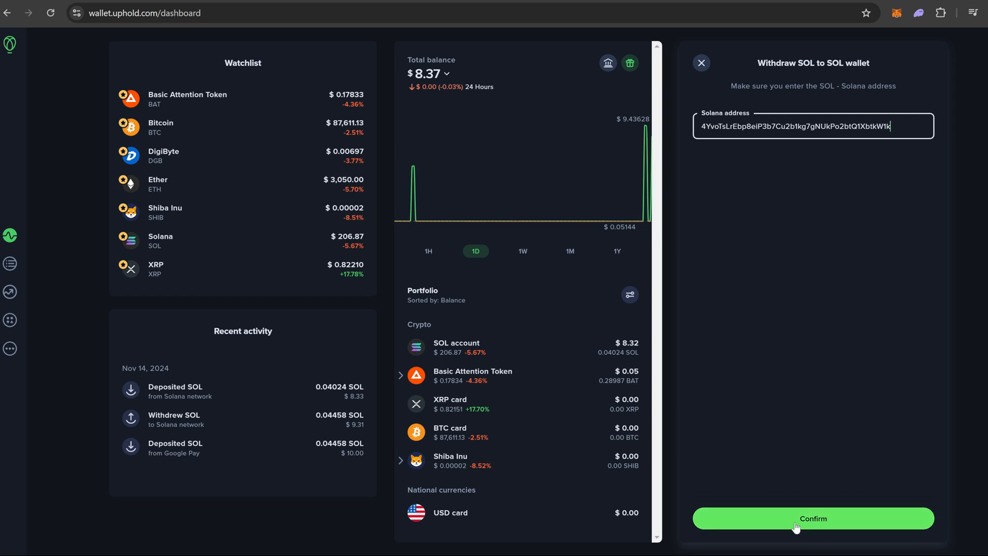
click(812, 517)
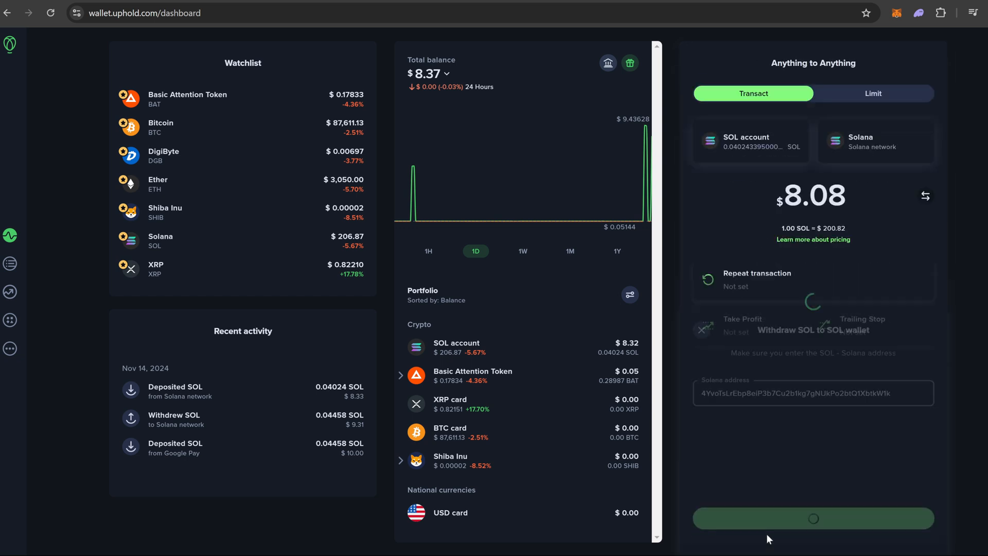
- Review the preview: 0.040243395 SOL sent, 0.02 SOL fee, 0.020243395 SOL arriving
click(811, 517)
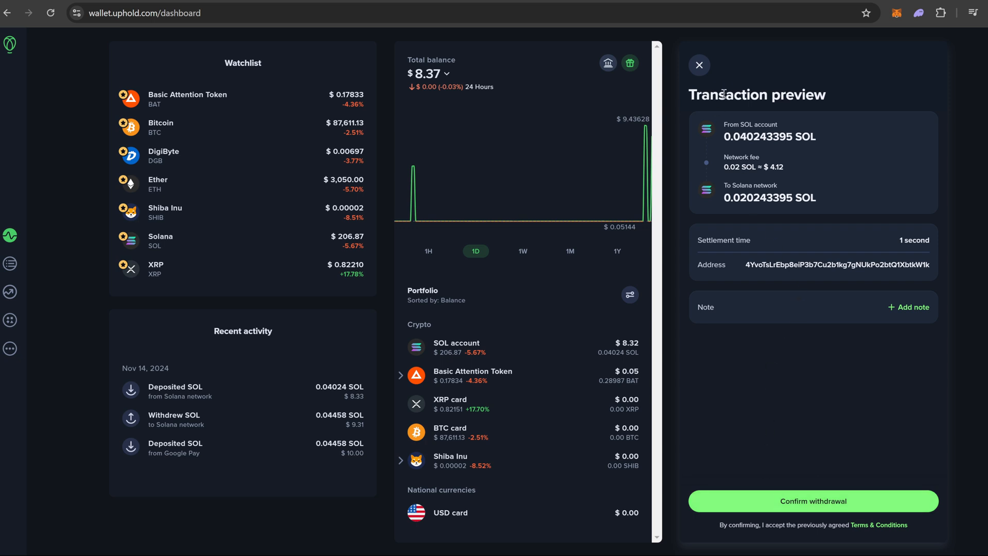
mouse_move(844, 99)
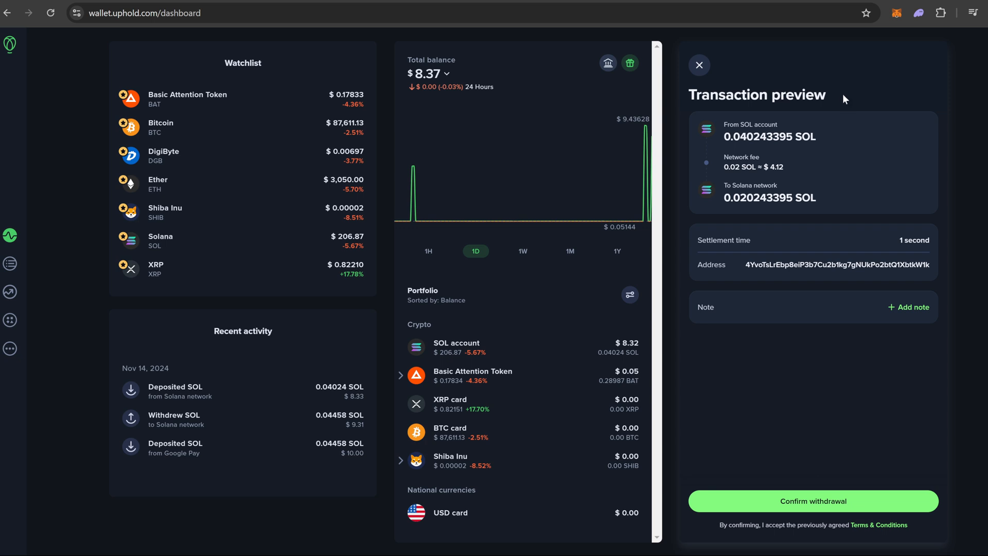
mouse_move(804, 128)
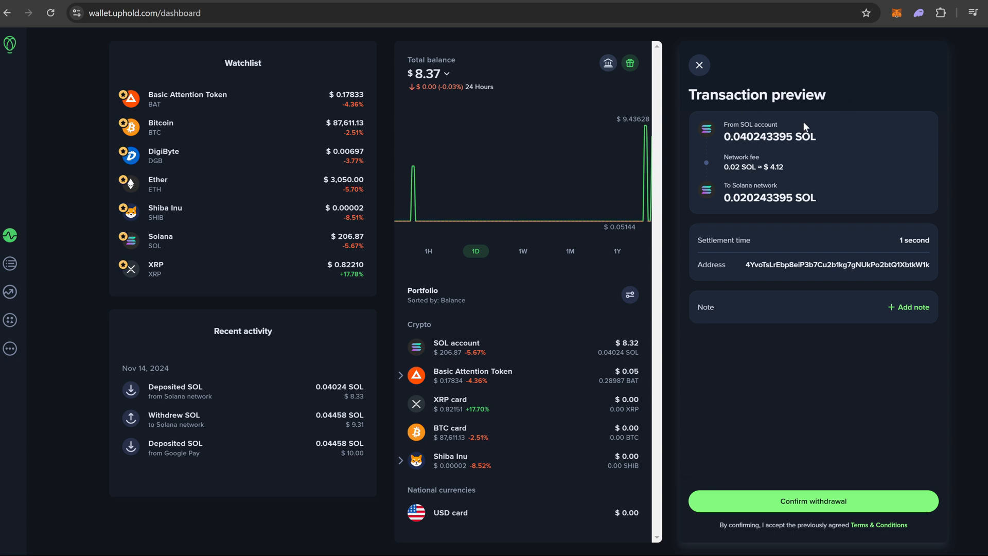
mouse_move(724, 165)
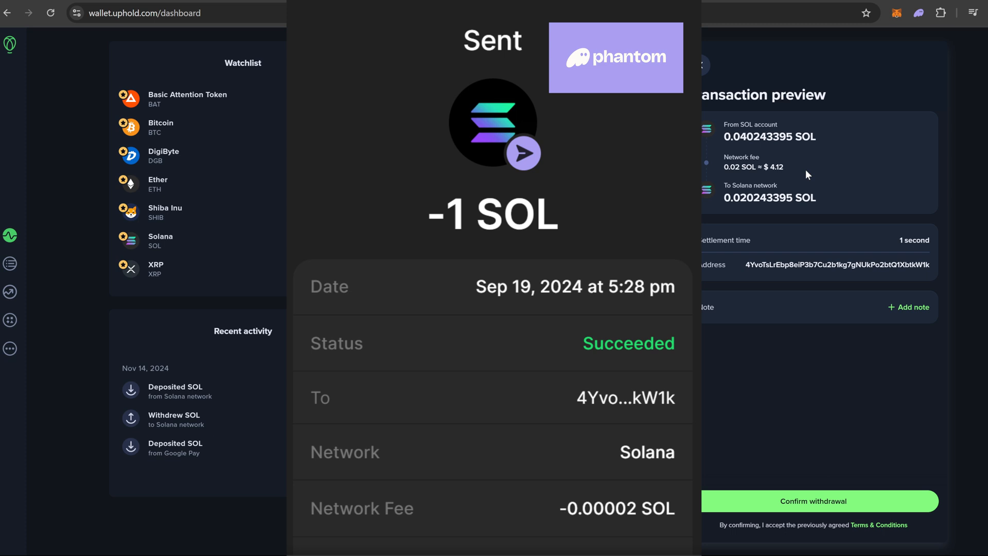
click(699, 64)
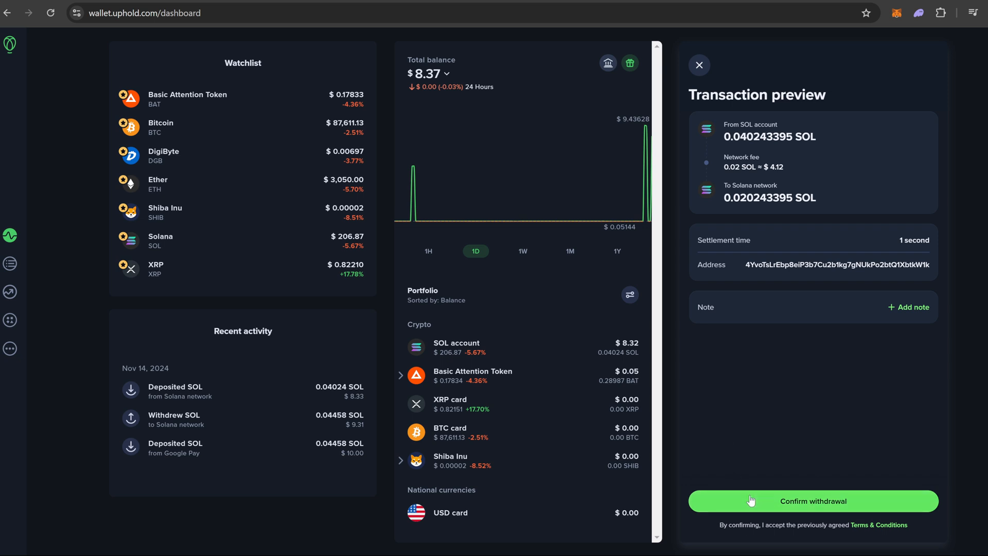
- Confirm the withdrawal and submit the 6-digit authenticator code to start processing
click(813, 501)
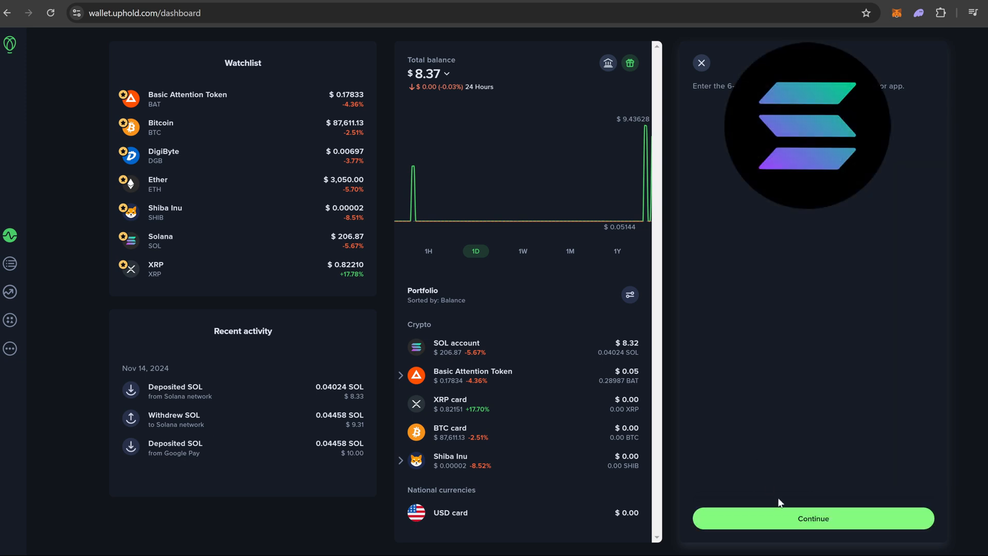
click(812, 518)
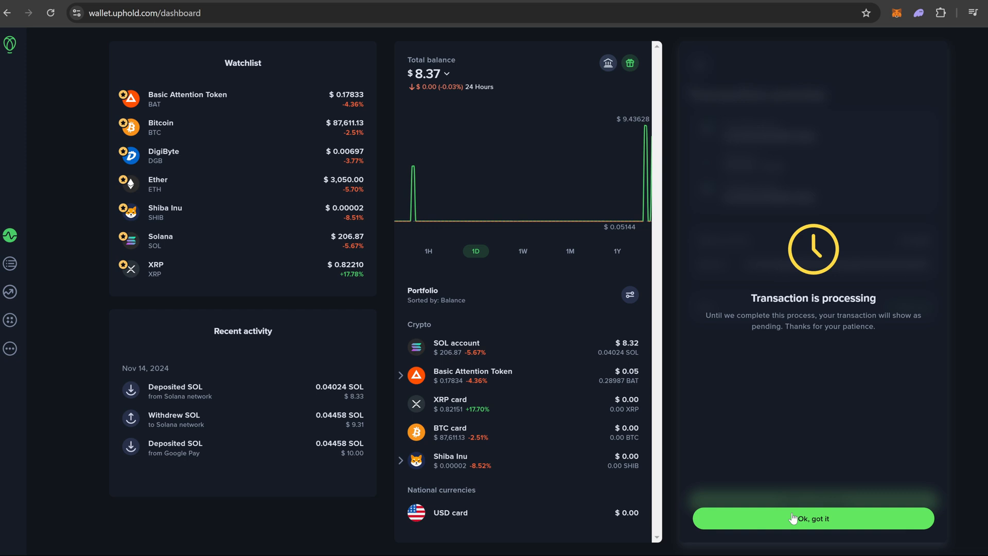
- Dismiss the processing notice, leaving the SOL account at 0.00 SOL with the withdrawal pending
click(812, 518)
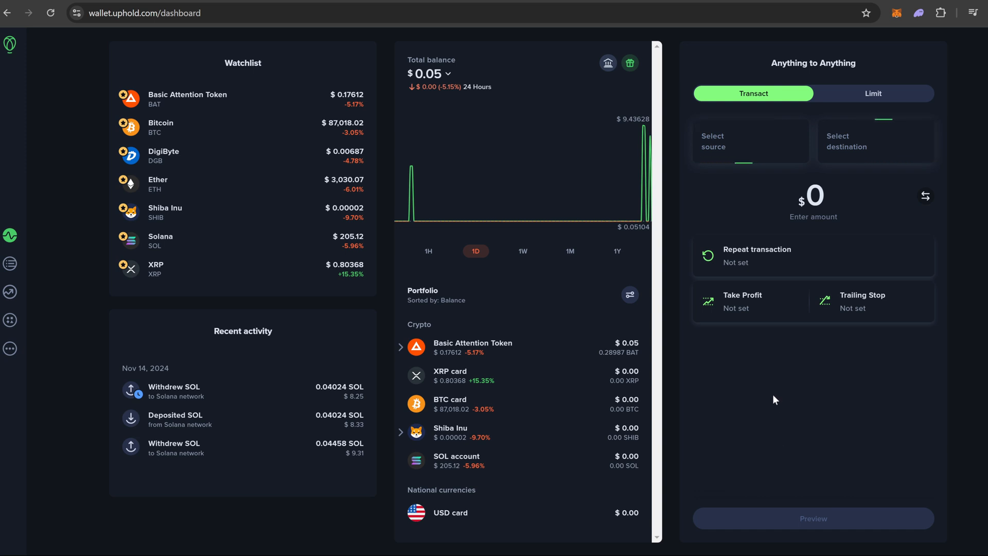
mouse_move(785, 389)
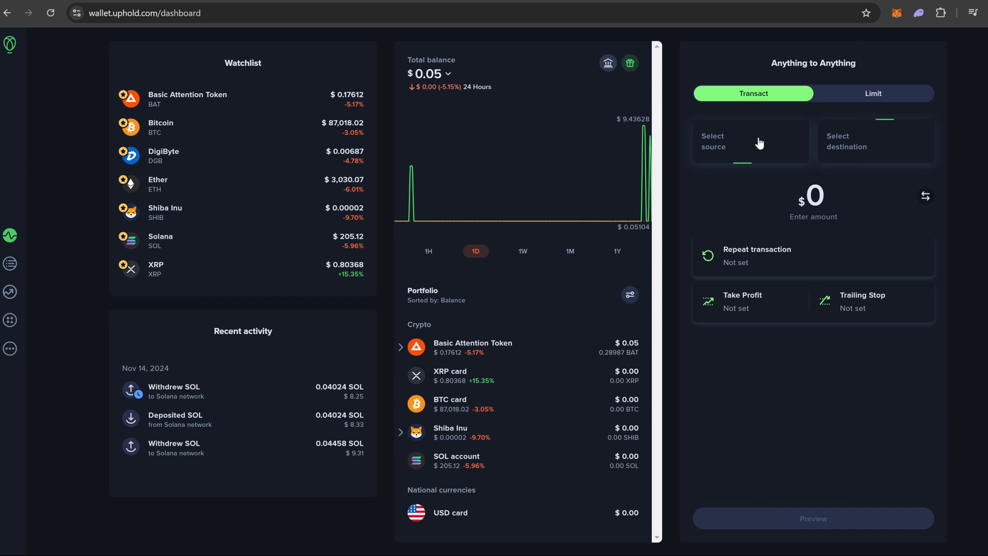
mouse_move(762, 397)
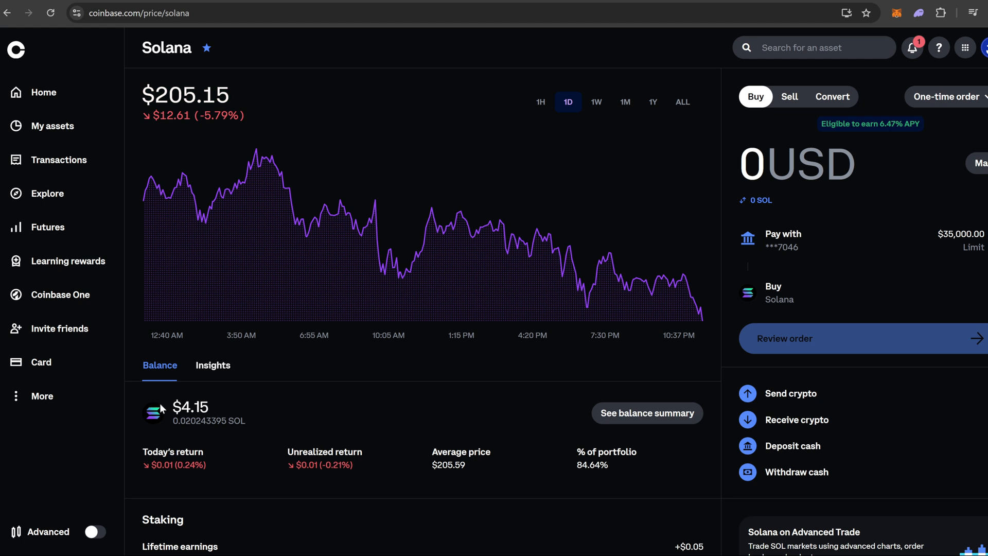
double_click(190, 407)
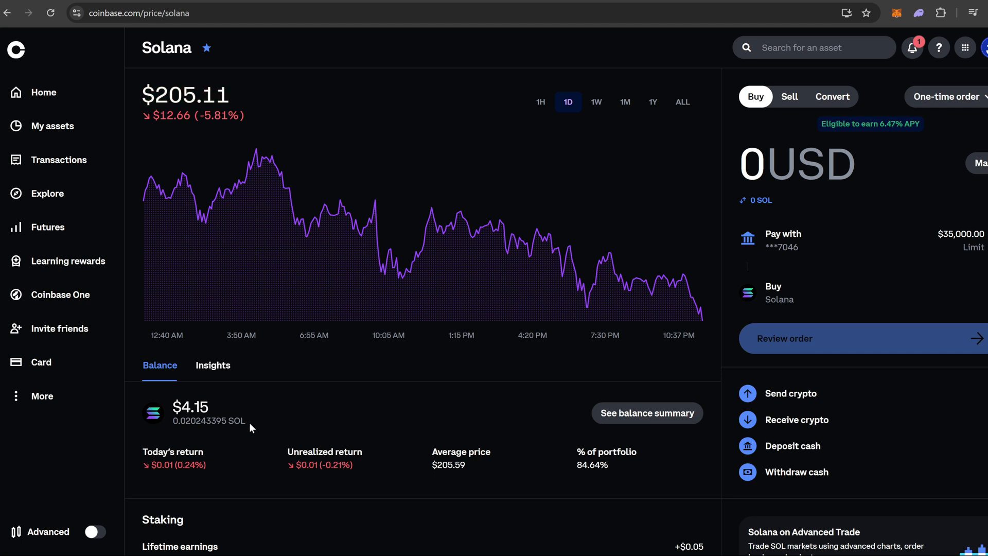
mouse_move(307, 426)
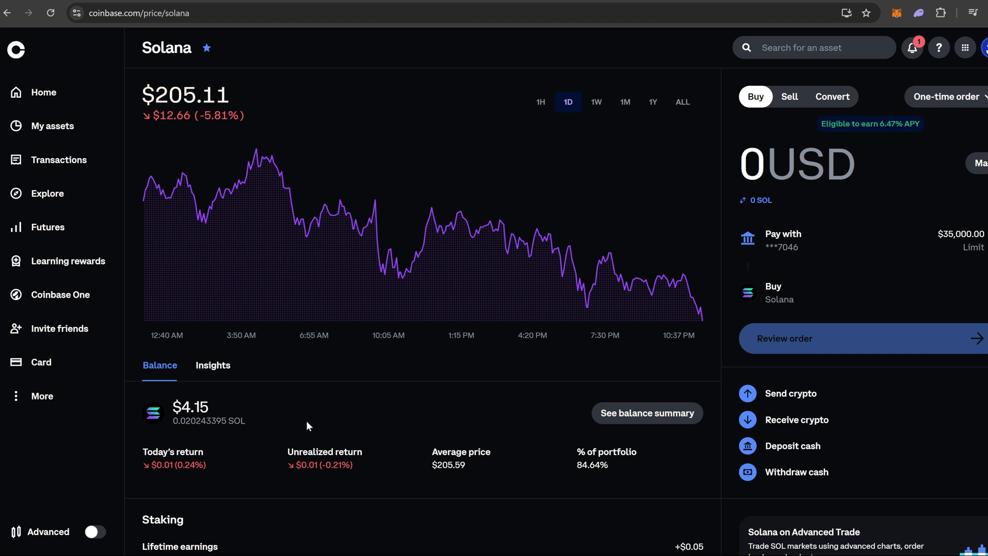